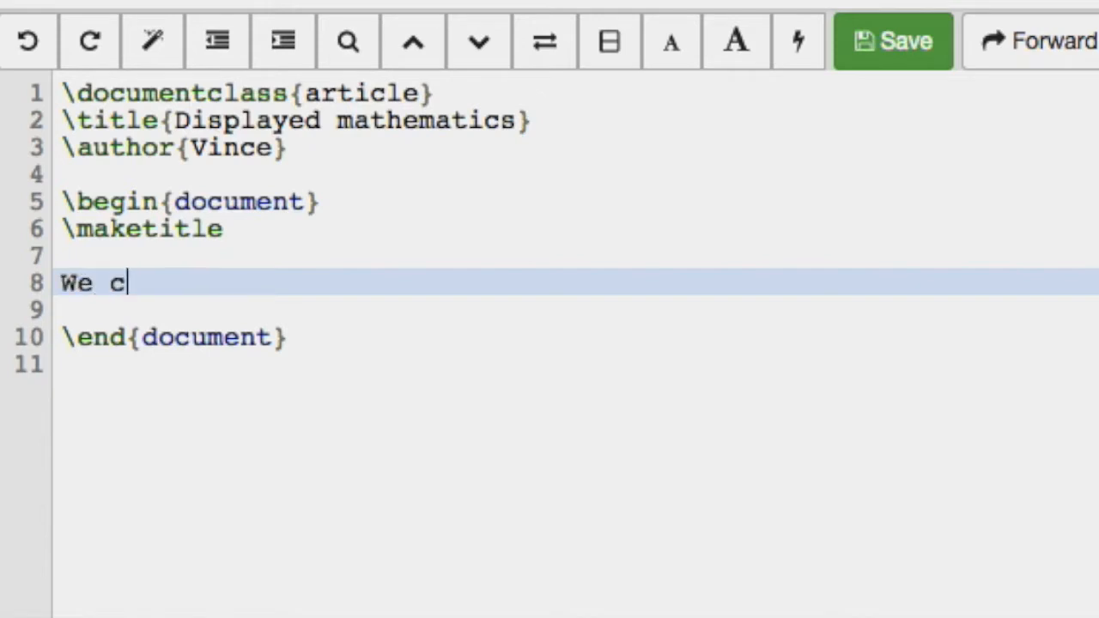
- Write "We can write a nice big equation like this:" and begin a $$ display-math block
{"action": "type", "text": "an write a"}
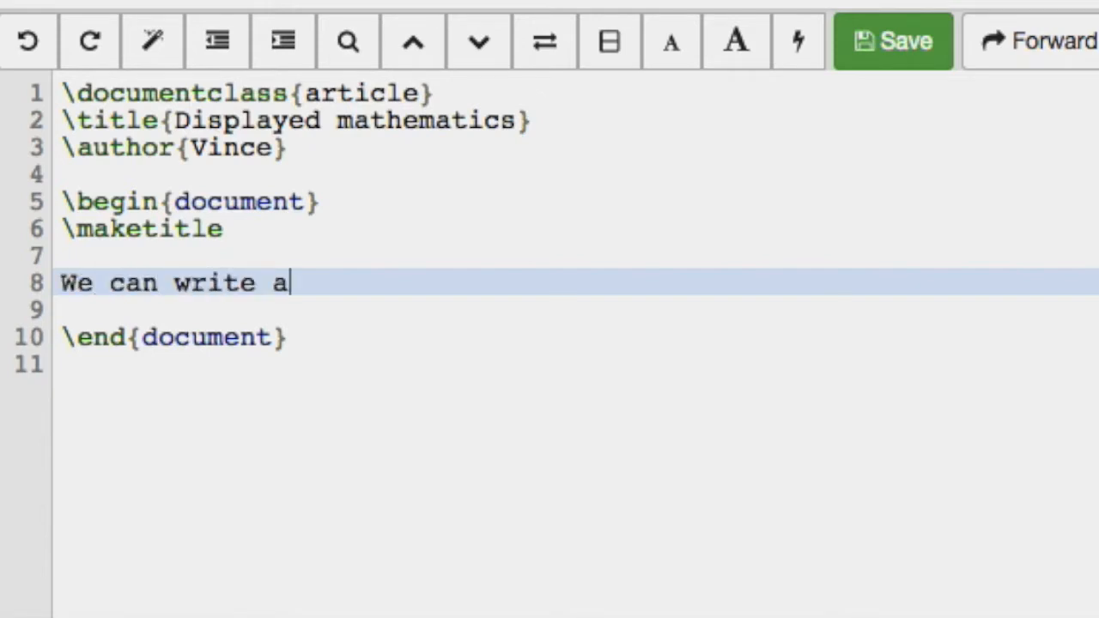
{"action": "type", "text": "nice big equation"}
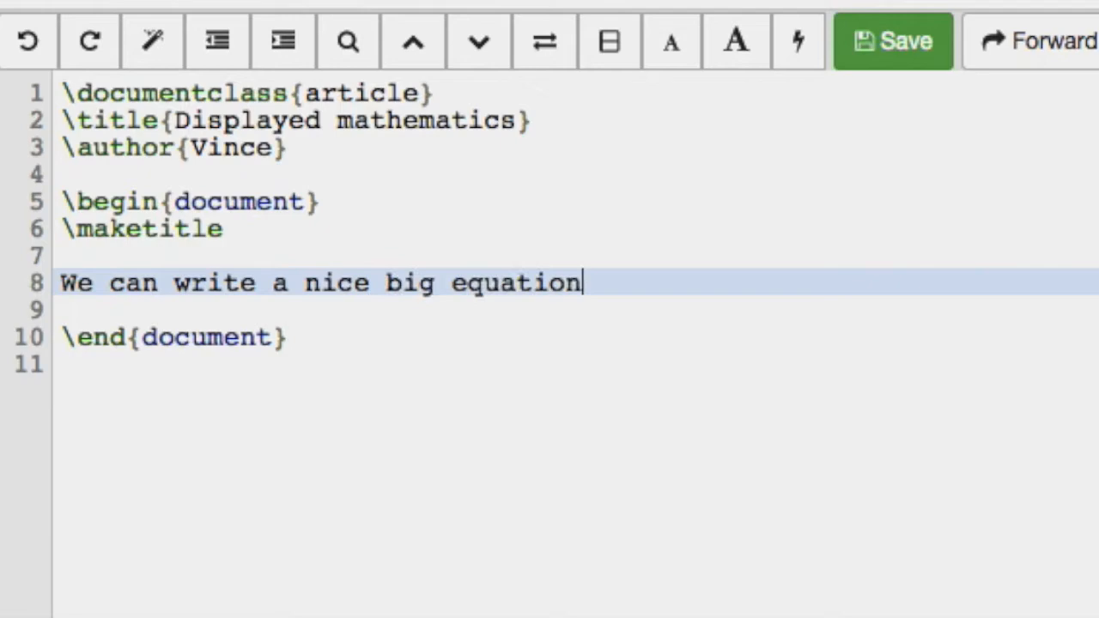
{"action": "type", "text": "like this:"}
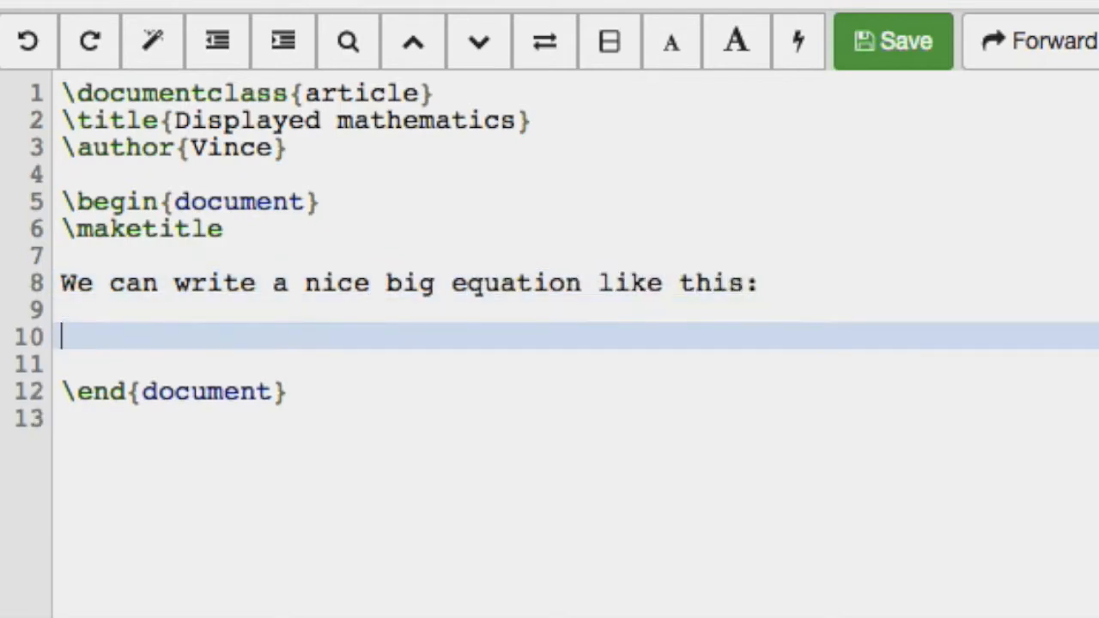
{"action": "type", "text": "$$"}
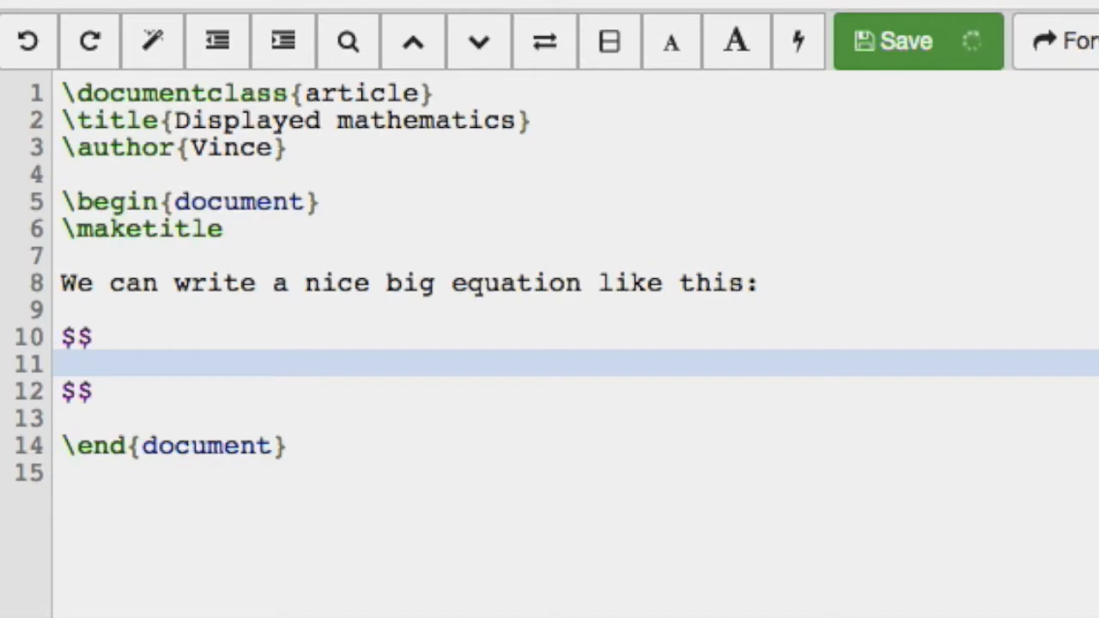
- Enter \sum_{i=0}^{n} i = \frac{n(n+1)}{2} inside the $$ block
{"action": "type", "text": "\\sum_"}
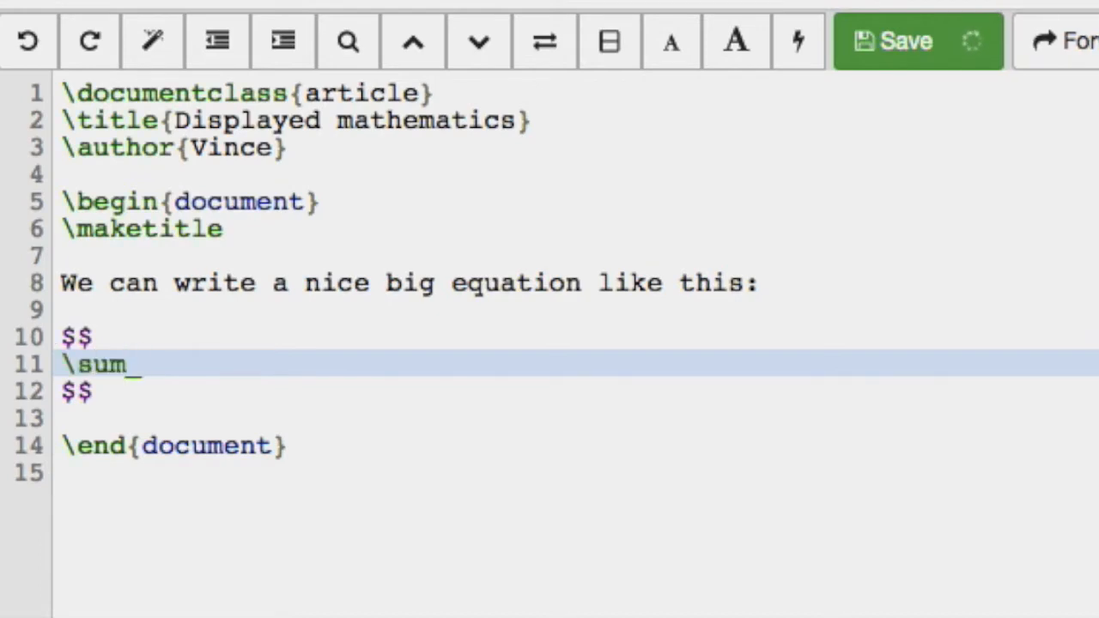
{"action": "type", "text": "{i=0}"}
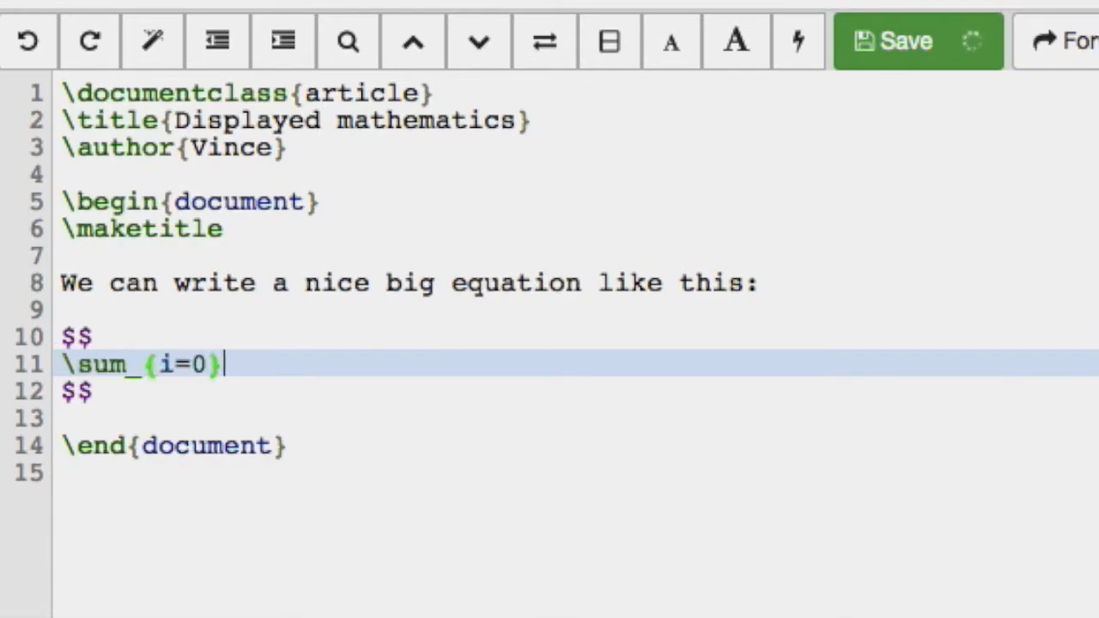
{"action": "type", "text": "^{n}"}
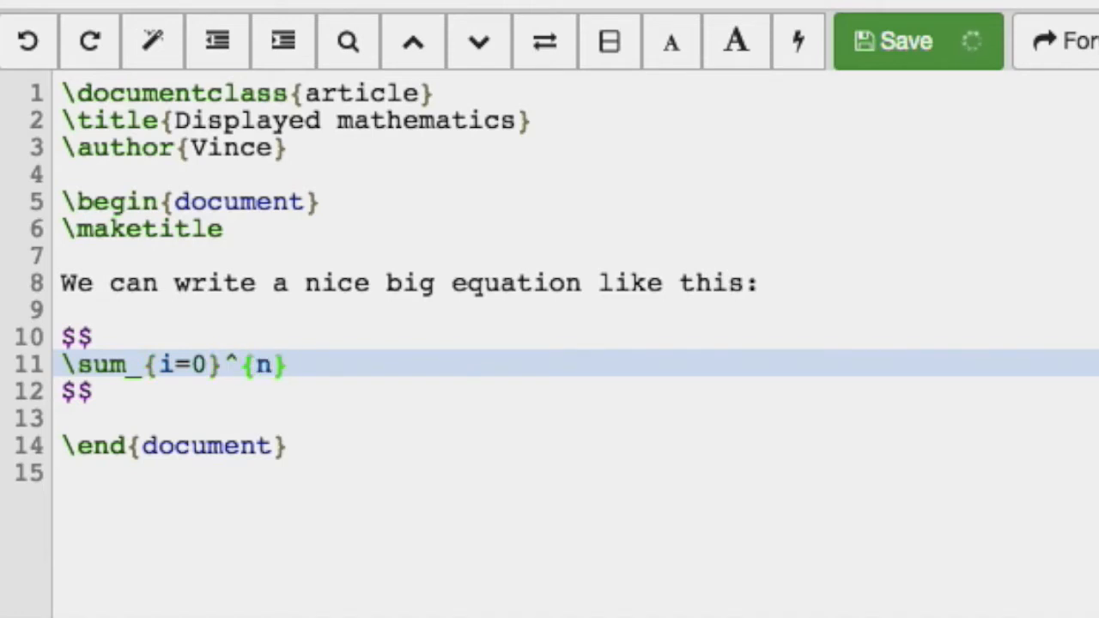
{"action": "type", "text": "\\frac{}"}
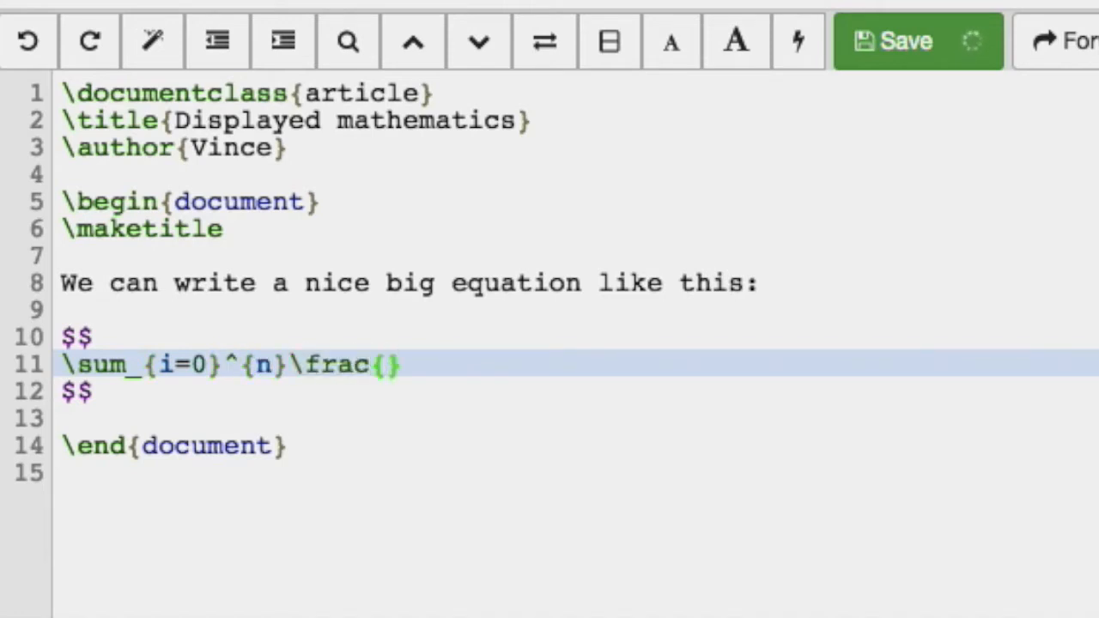
{"action": "type", "text": "i ="}
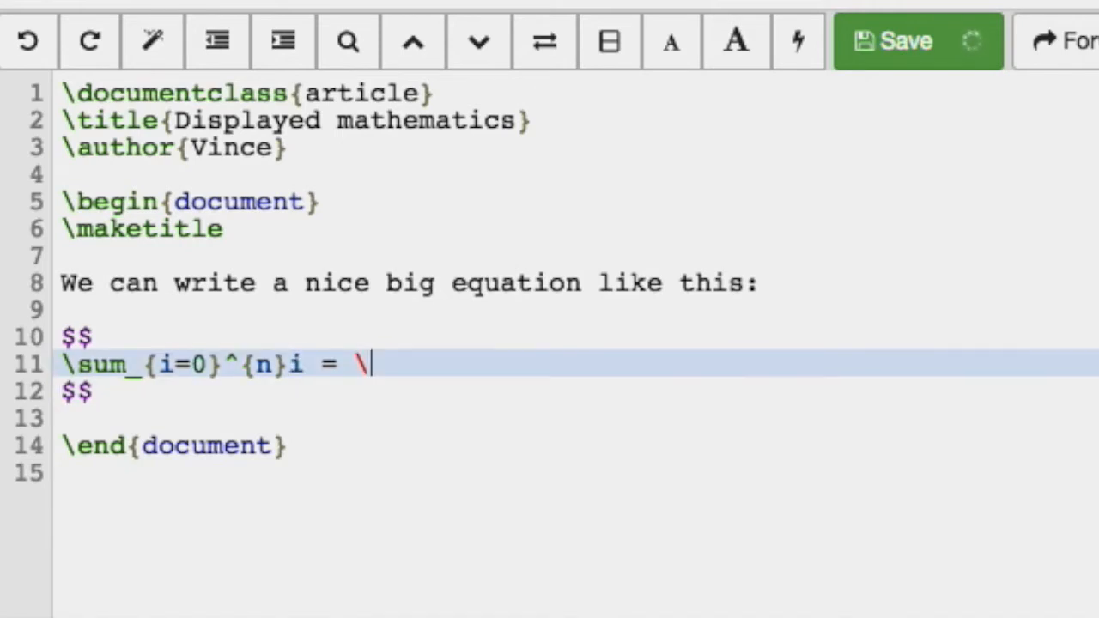
{"action": "type", "text": "frac{}"}
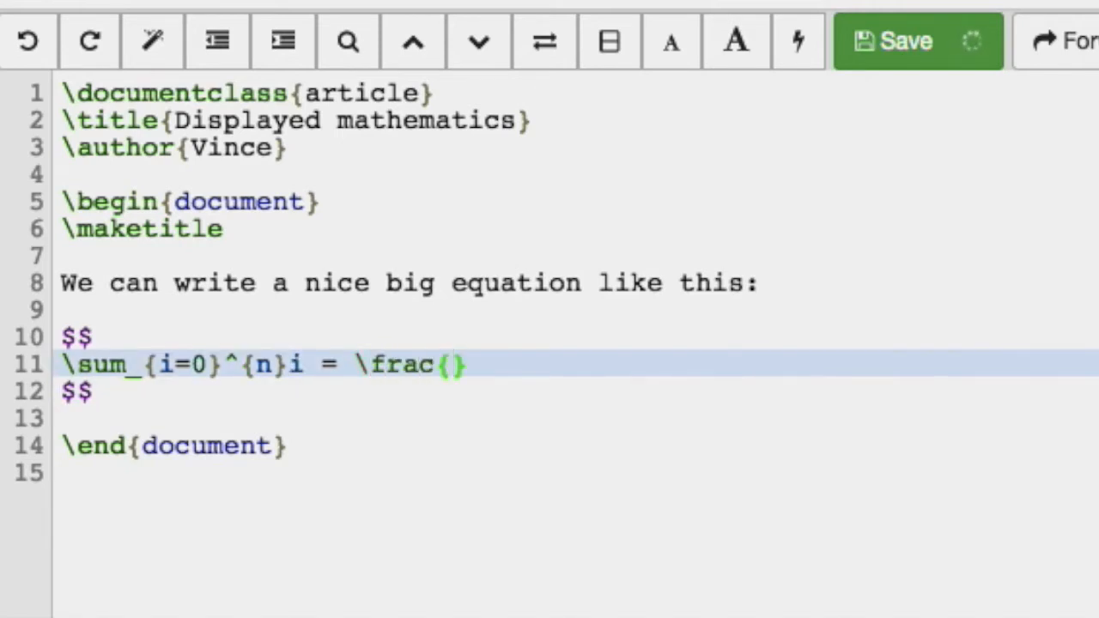
{"action": "type", "text": "n(n+1)"}
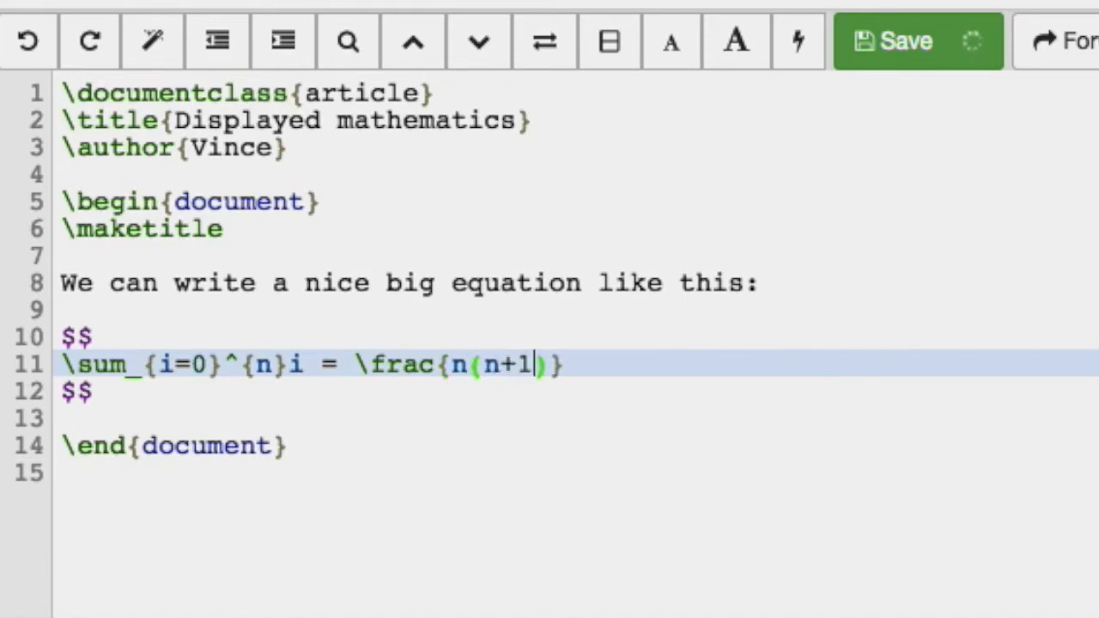
{"action": "type", "text": ")"}
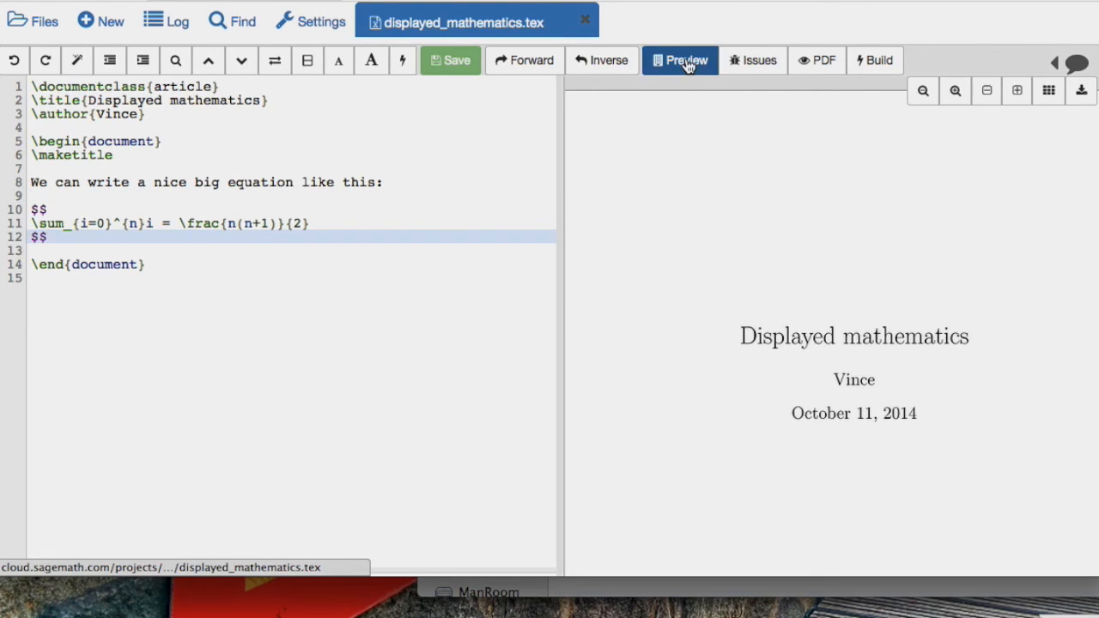
- Render the preview pane and start a duplicate equation with \[ below the first
{"action": "left_click", "coordinate": [680, 60]}
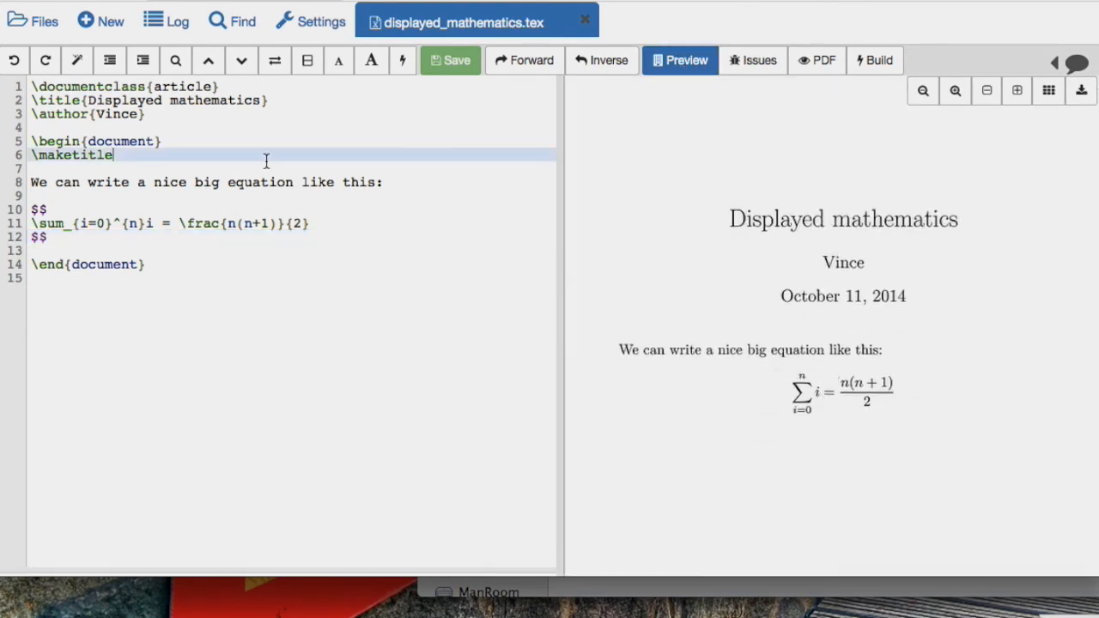
{"action": "type", "text": "jjjjj"}
{"action": "type", "text": "\\"}
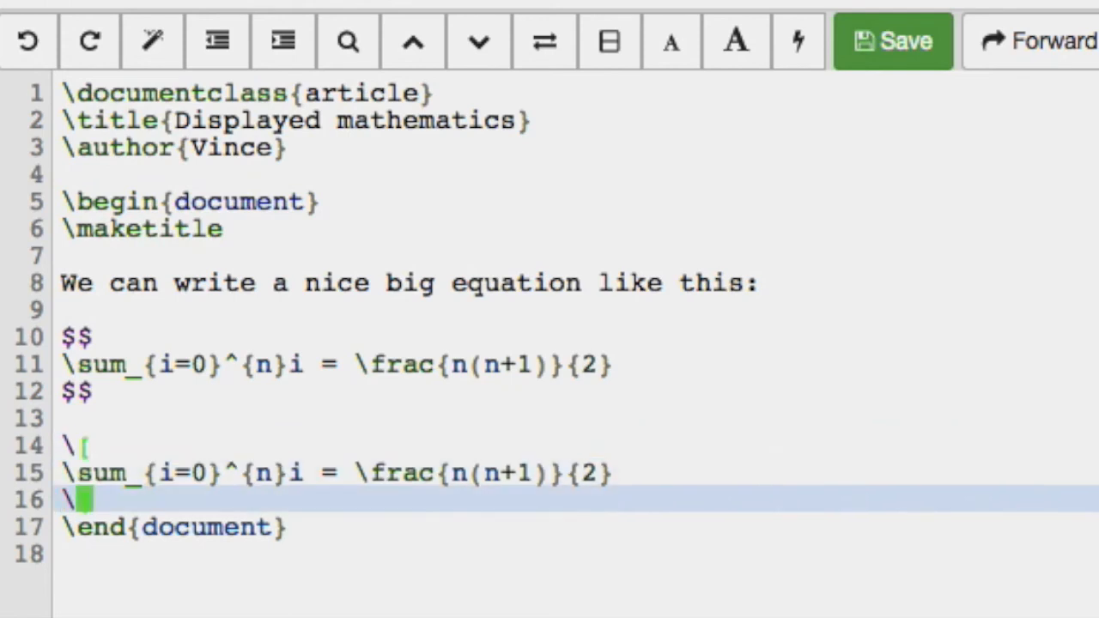
- Close the duplicate summation with \] and save the document
{"action": "type", "text": "]"}
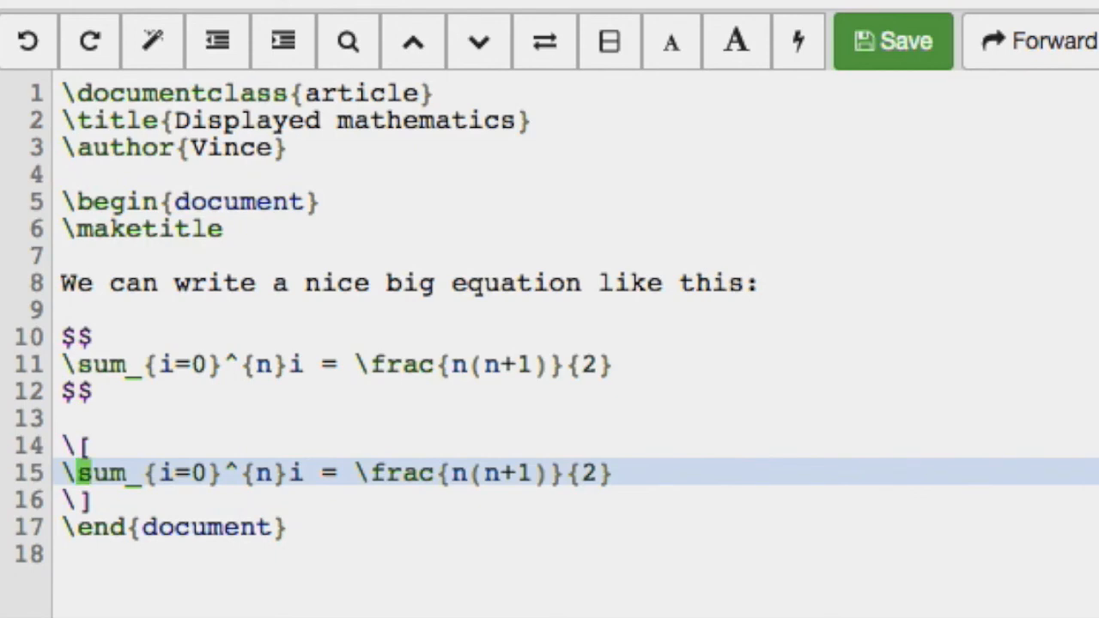
{"action": "left_click", "coordinate": [891, 42]}
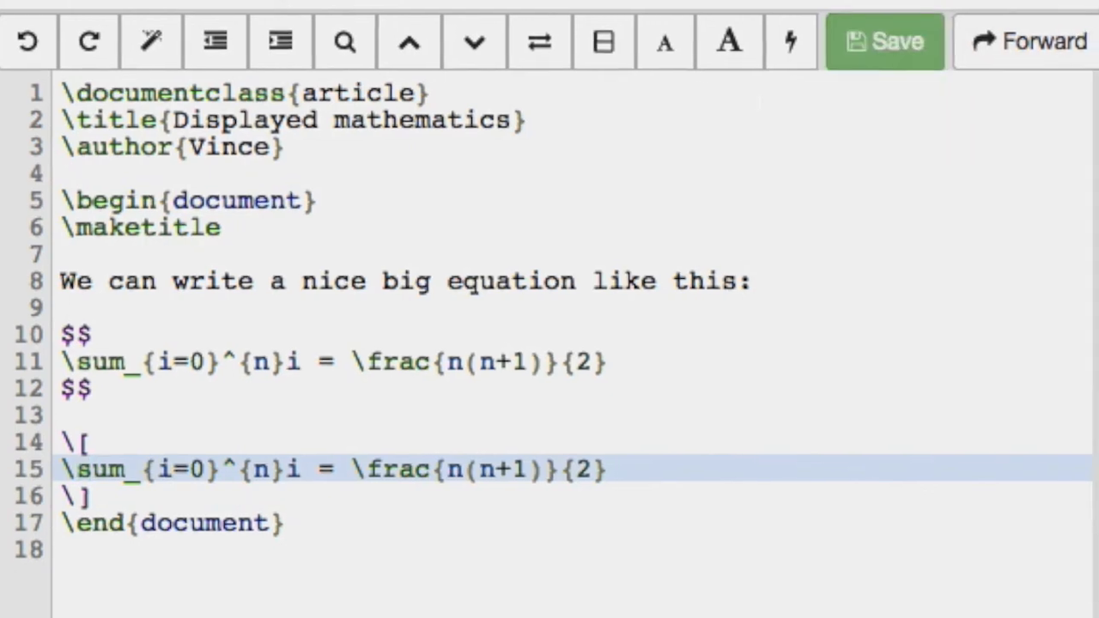